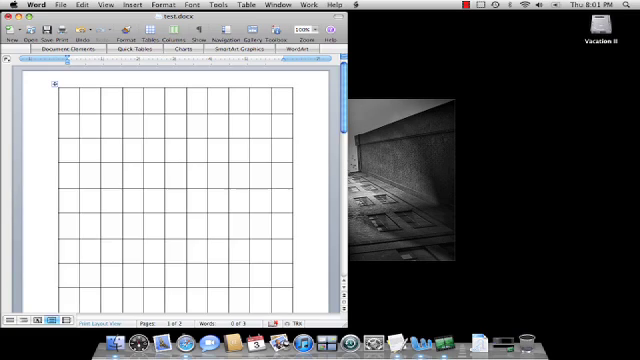
Scroll down to the end of the table and the blank page after it
{"action": "scroll", "scroll_direction": "down", "scroll_amount": 3}
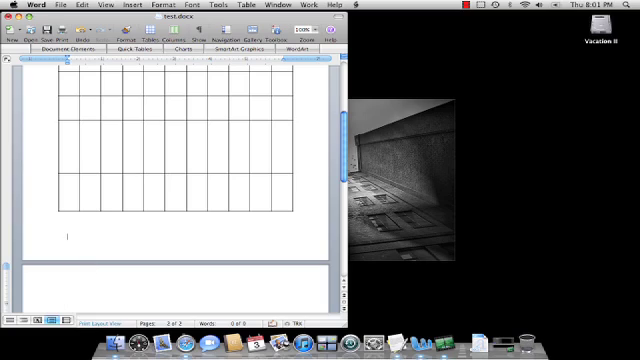
Add the text "blah blah blah" on the line just below the table
{"action": "type", "text": "blah blah blah"}
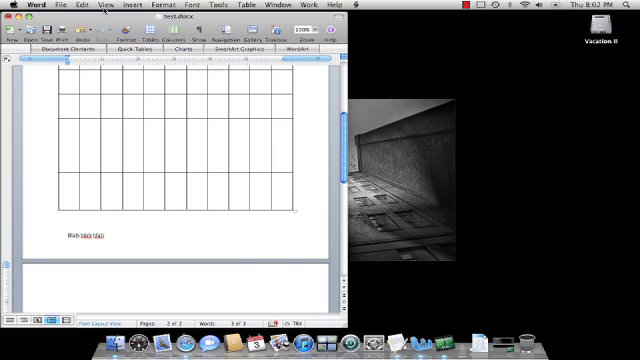
Switch to Draft view to see page boundaries as lines, then return to Print Layout
{"action": "left_click", "coordinate": [108, 4]}
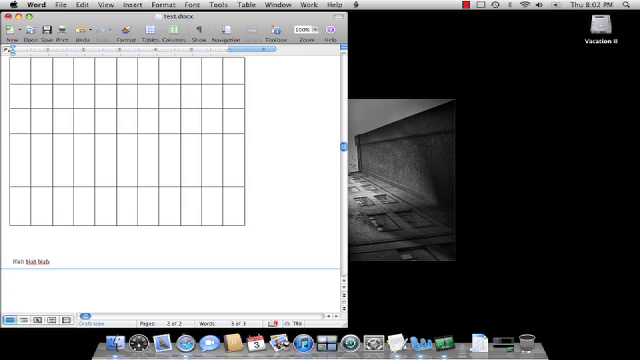
{"action": "left_click", "coordinate": [12, 272]}
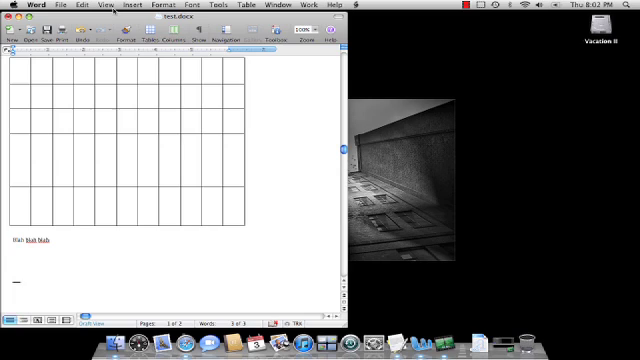
{"action": "left_click", "coordinate": [106, 4]}
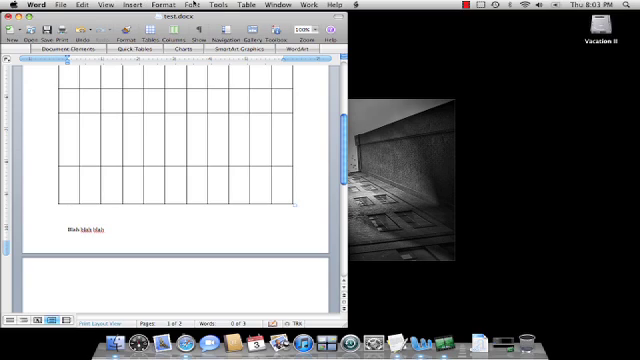
Show the Page Break and Section Break choices under Insert > Break
{"action": "left_click", "coordinate": [212, 4]}
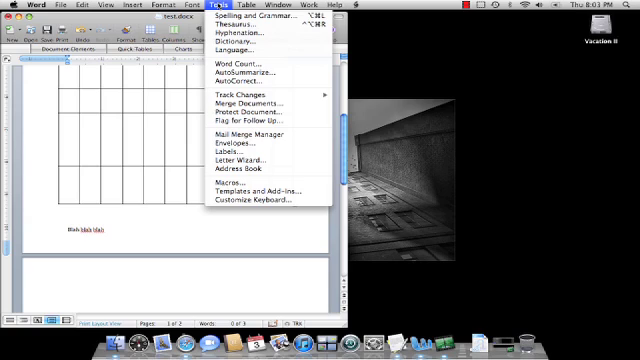
{"action": "left_click", "coordinate": [132, 4]}
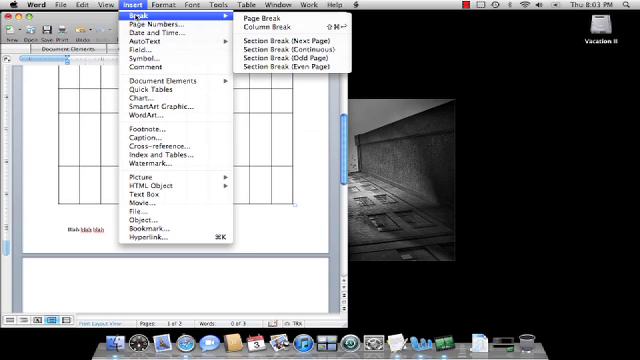